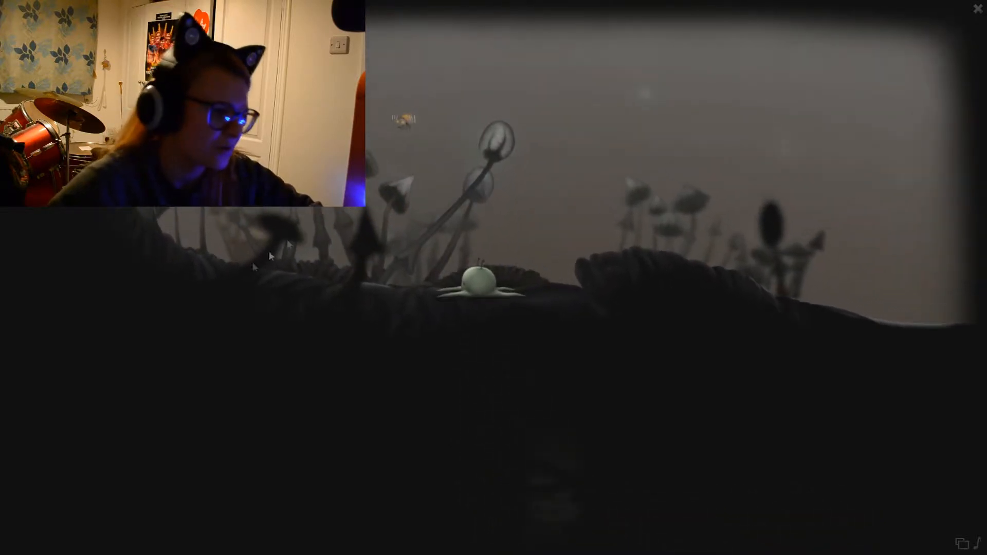
mouse_move(402, 280)
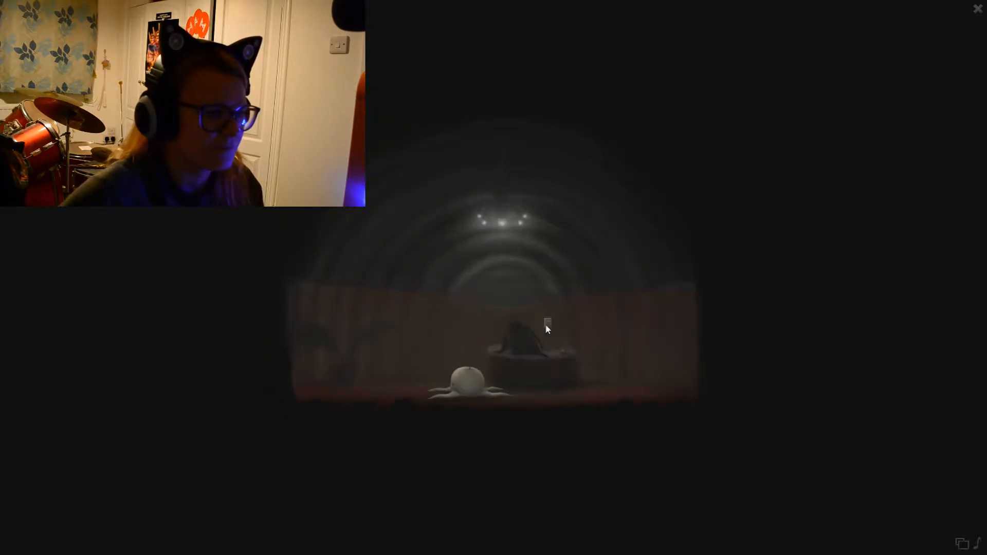
mouse_move(498, 235)
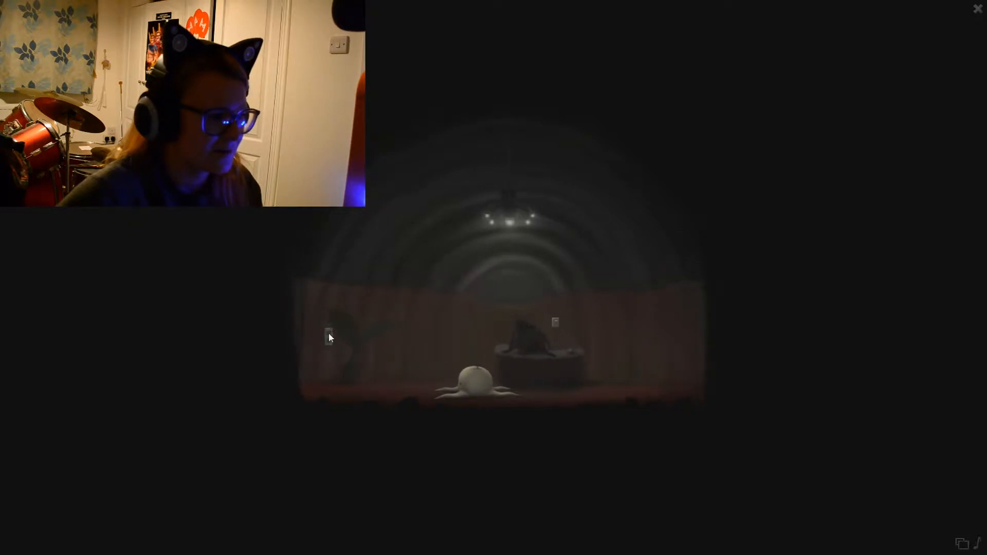
mouse_move(551, 330)
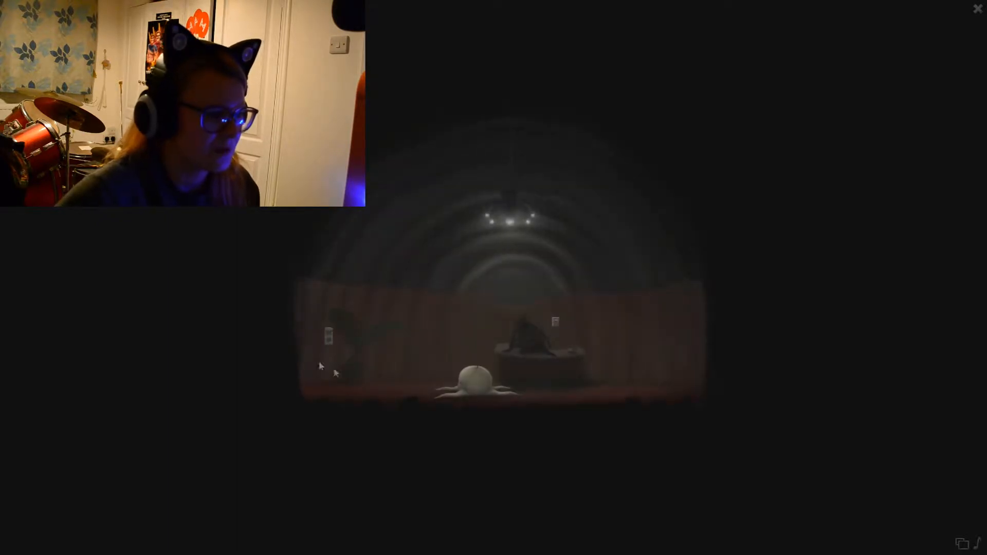
mouse_move(328, 341)
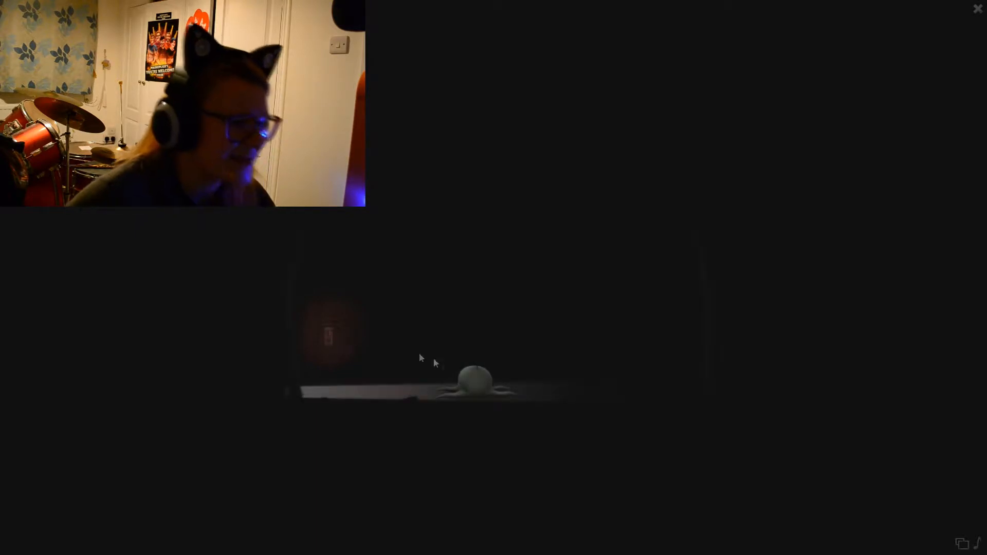
mouse_move(281, 389)
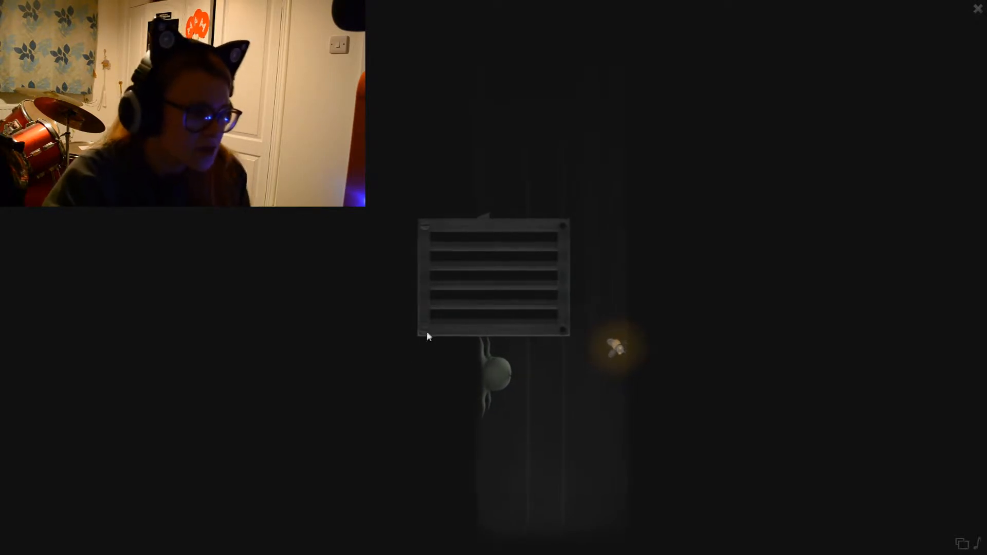
mouse_move(430, 229)
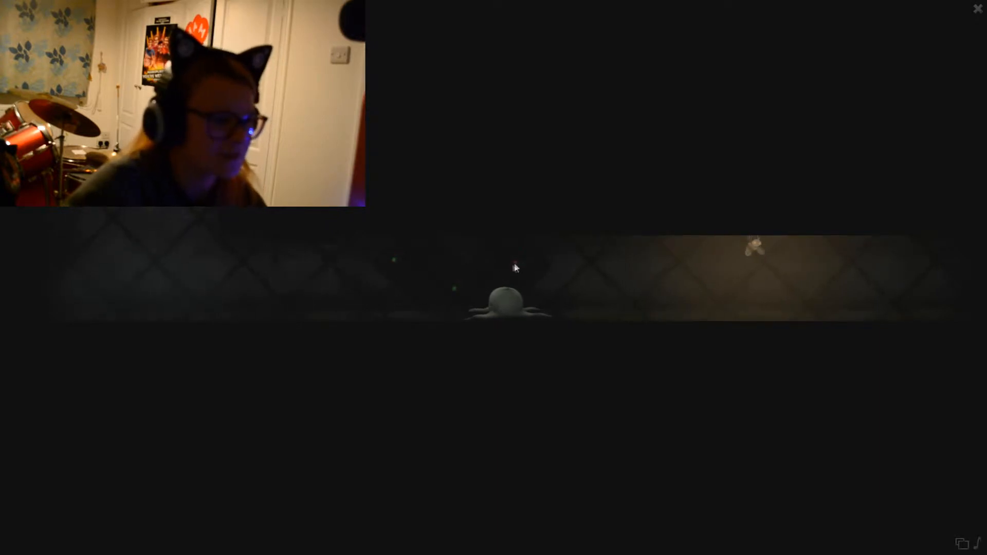
mouse_move(510, 264)
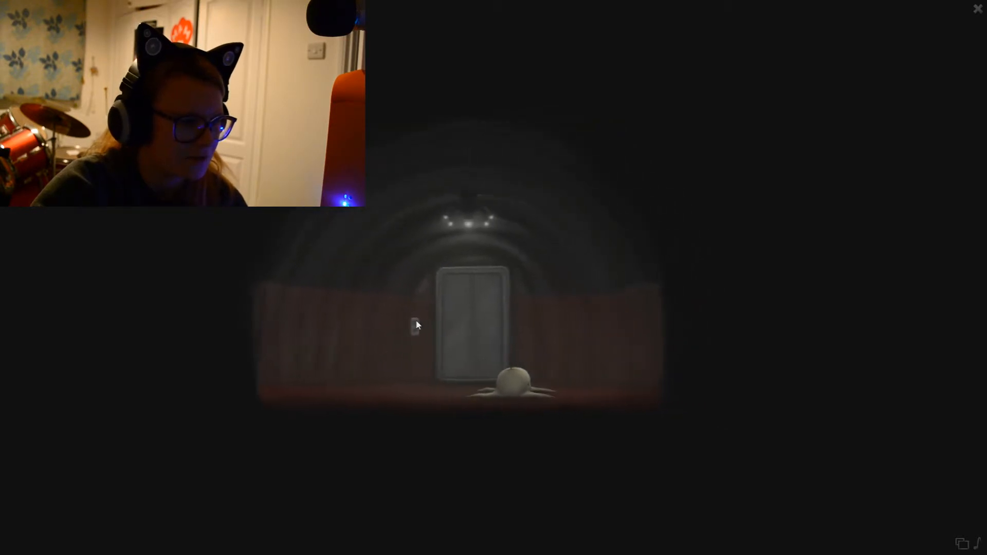
mouse_move(662, 353)
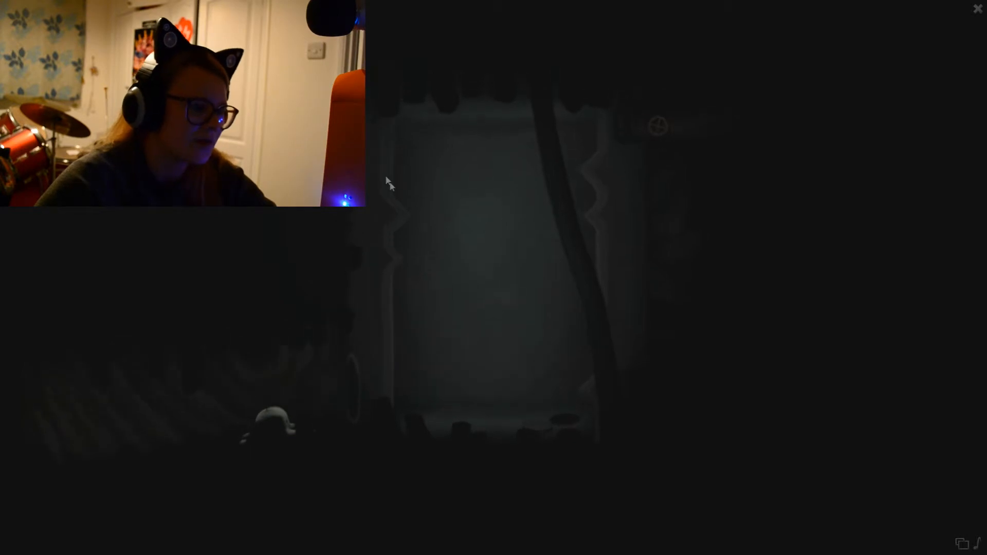
mouse_move(460, 289)
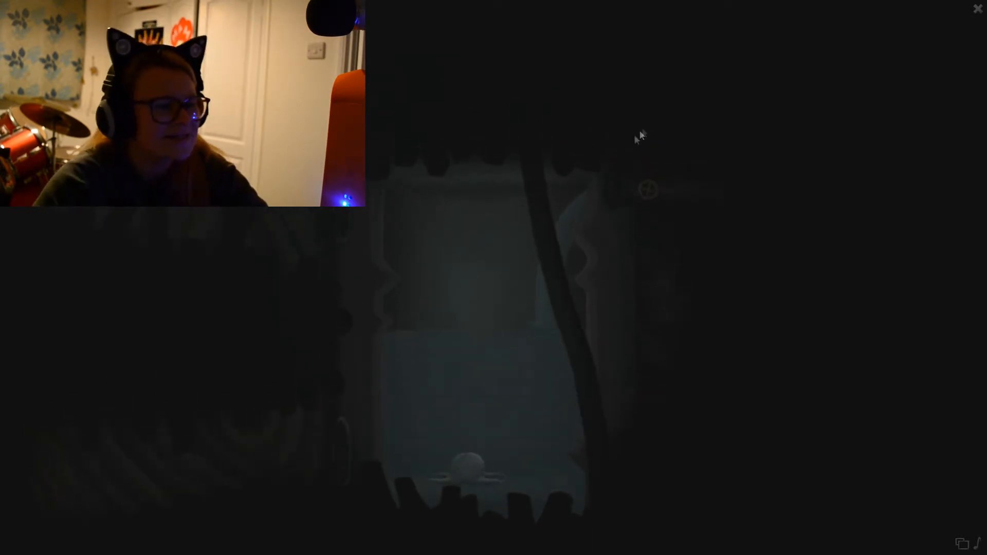
mouse_move(609, 158)
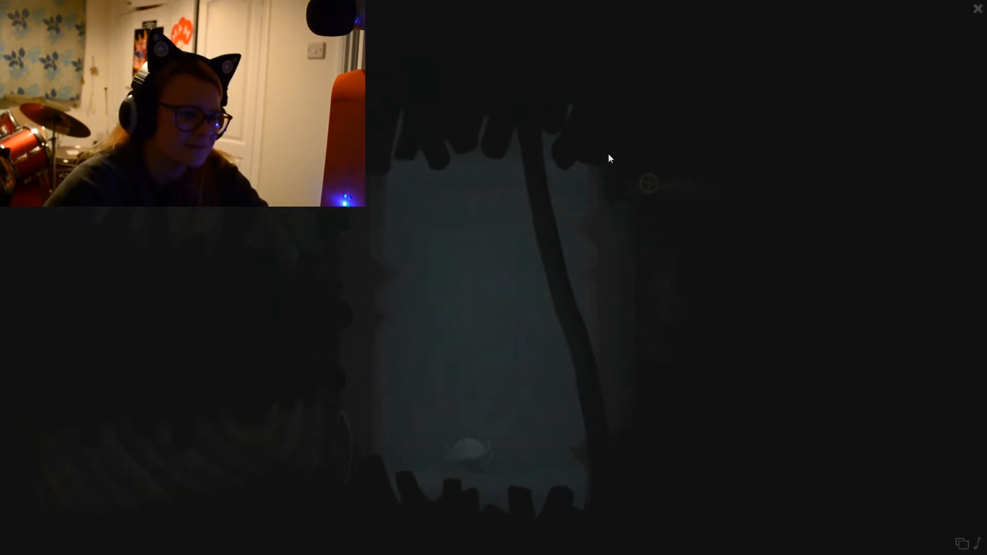